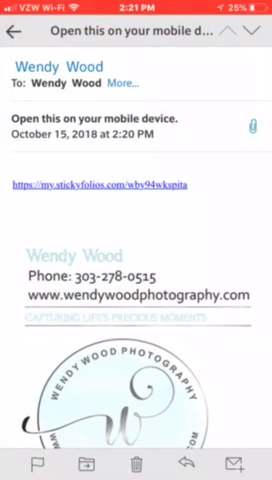
Step: Open the Sticky Folios link from the email in Safari and bring up the share sheet
left_click(96, 184)
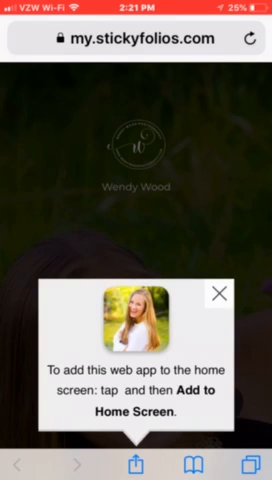
left_click(136, 462)
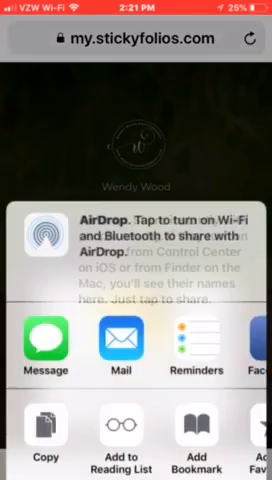